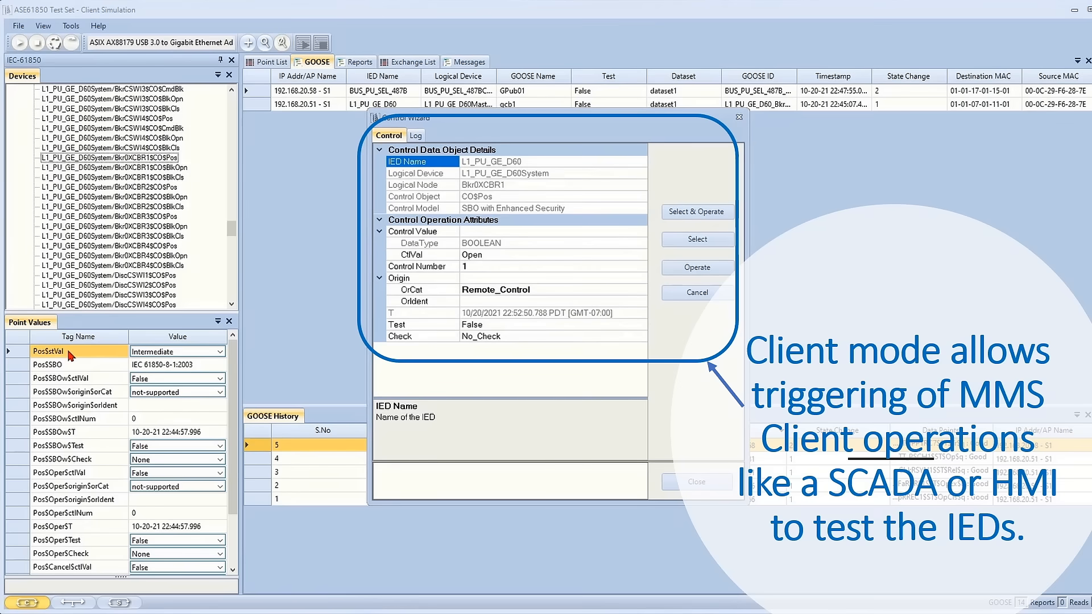
Show the Control exchange's details in the exchange list, confirming breaker position Off / Open.
left_click(386, 61)
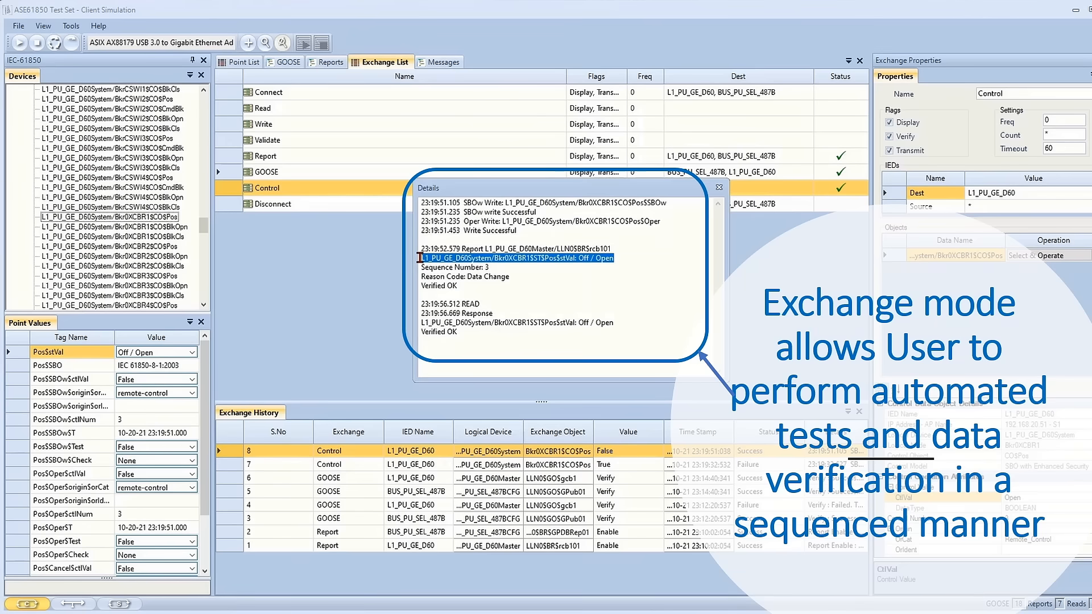